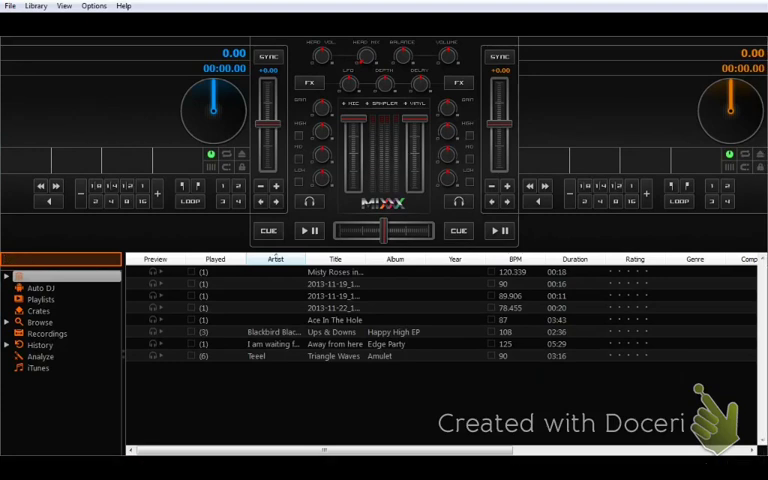
Step: Scroll the library to place Triangle Waves on deck 1 and Ace In The Hole on deck 2
{"action": "scroll", "scroll_direction": "right", "scroll_amount": 3}
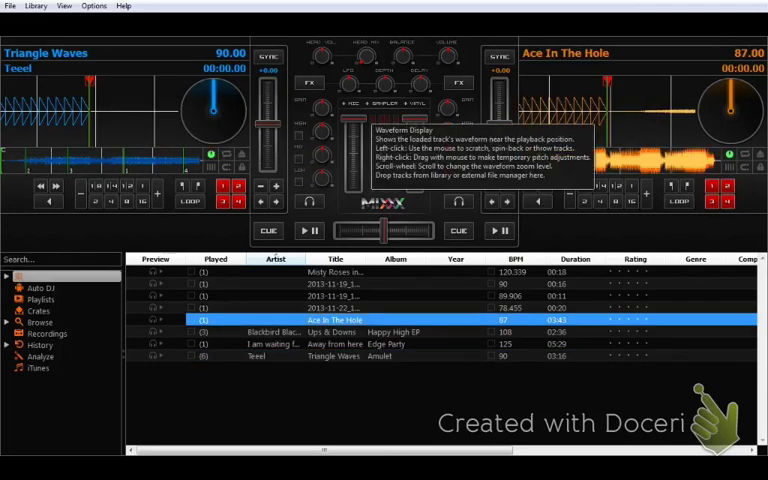
Step: Play Triangle Waves on deck 1, pause it at 0:24, then start Ace In The Hole on deck 2
{"action": "left_click", "coordinate": [311, 230]}
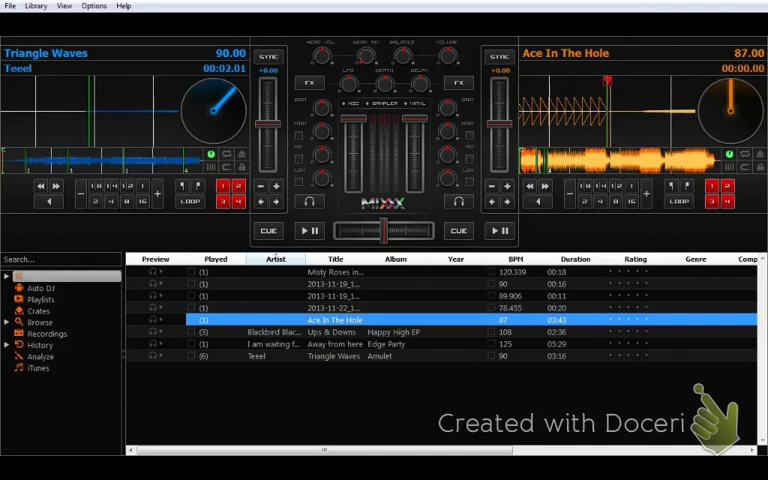
{"action": "left_click", "coordinate": [309, 231]}
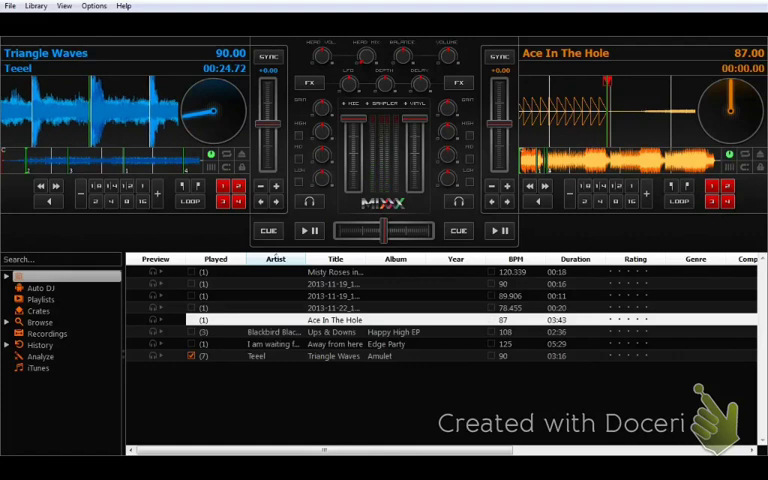
{"action": "left_click", "coordinate": [497, 230]}
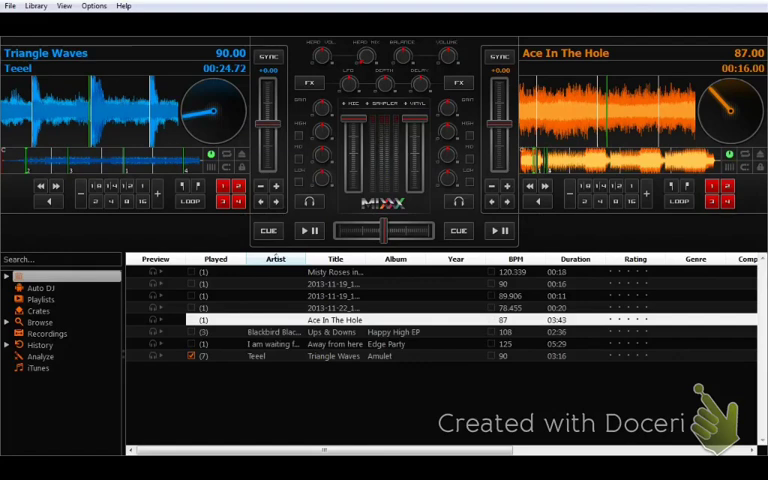
{"action": "left_click", "coordinate": [310, 231]}
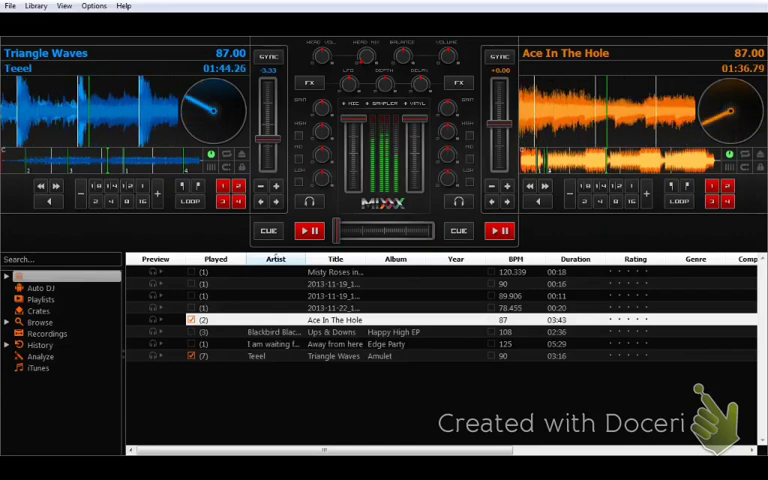
Step: Click near the top of the Mixxx window after matching both decks at 87.00 BPM
{"action": "left_click", "coordinate": [93, 6]}
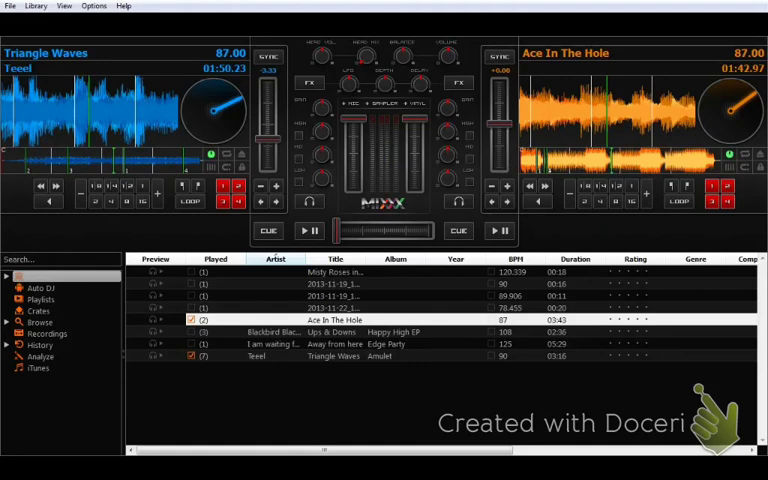
Step: Close the Mixxx window to end the mixing session
{"action": "left_click", "coordinate": [93, 6]}
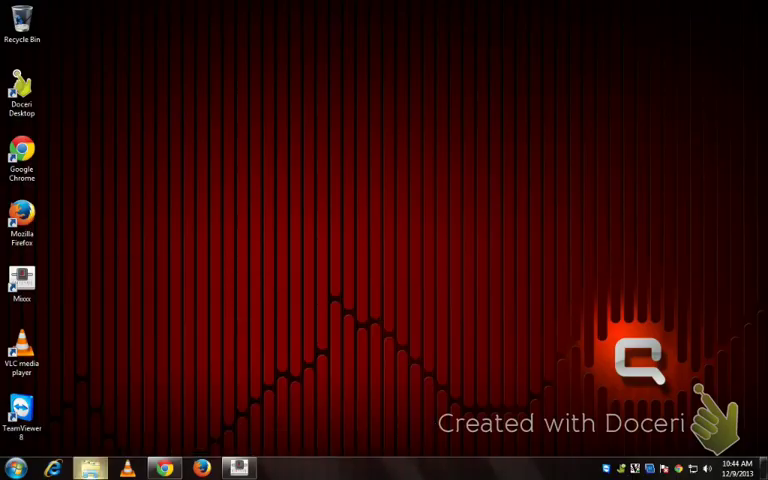
Step: Browse Explorer from Music into Mixxx\Recordings to find the seven recordings
{"action": "left_click", "coordinate": [89, 467]}
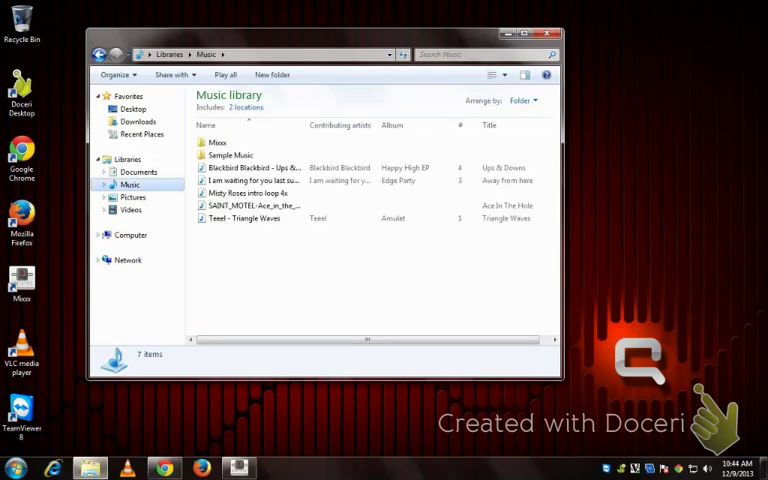
{"action": "double_click", "coordinate": [218, 142]}
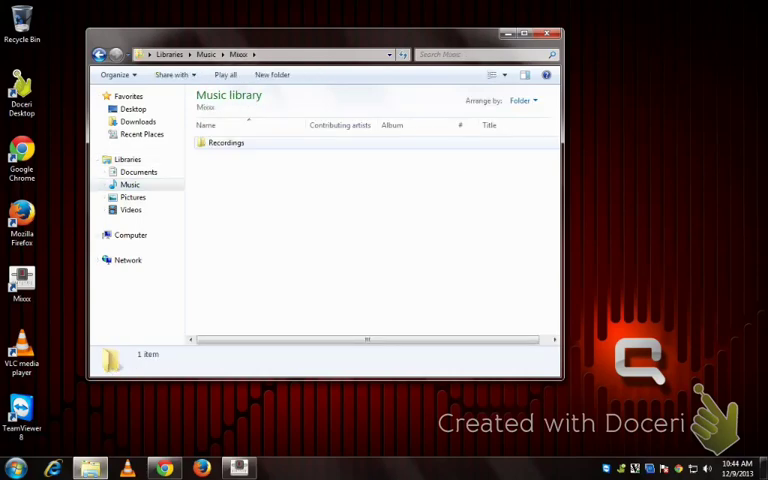
{"action": "double_click", "coordinate": [225, 142]}
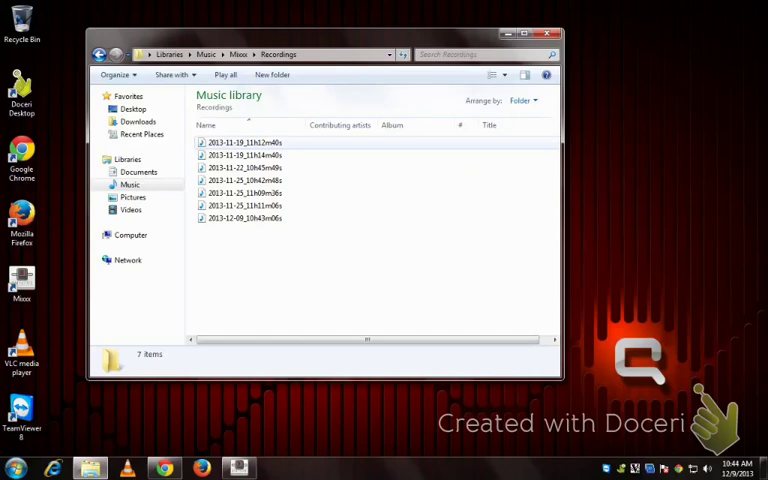